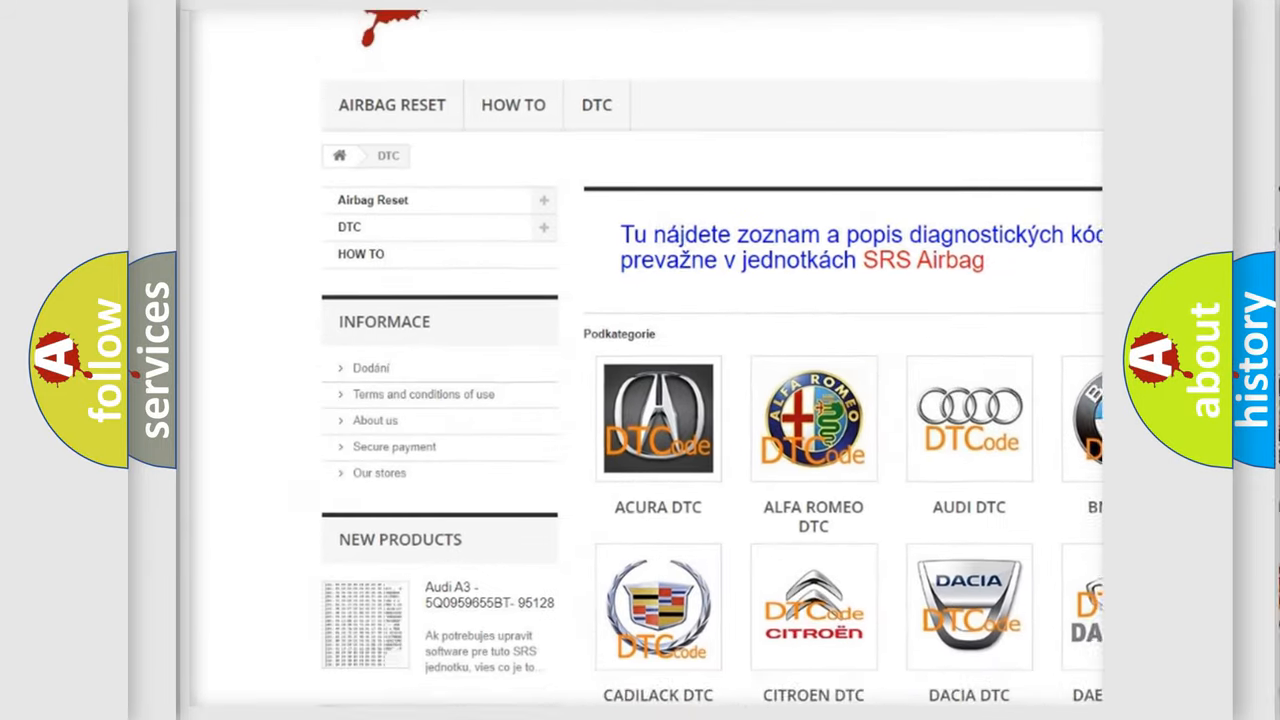
{"action": "scroll", "scroll_direction": "down", "scroll_amount": 3}
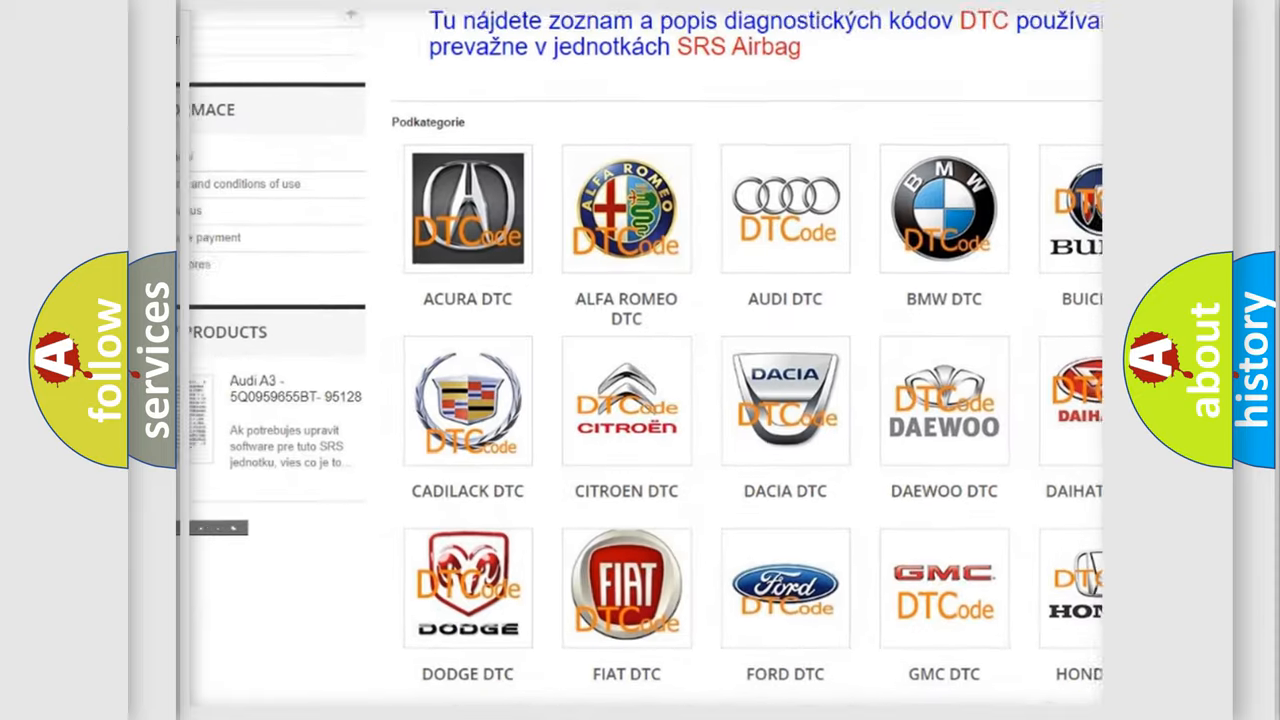
{"action": "scroll", "scroll_direction": "down", "scroll_amount": 3}
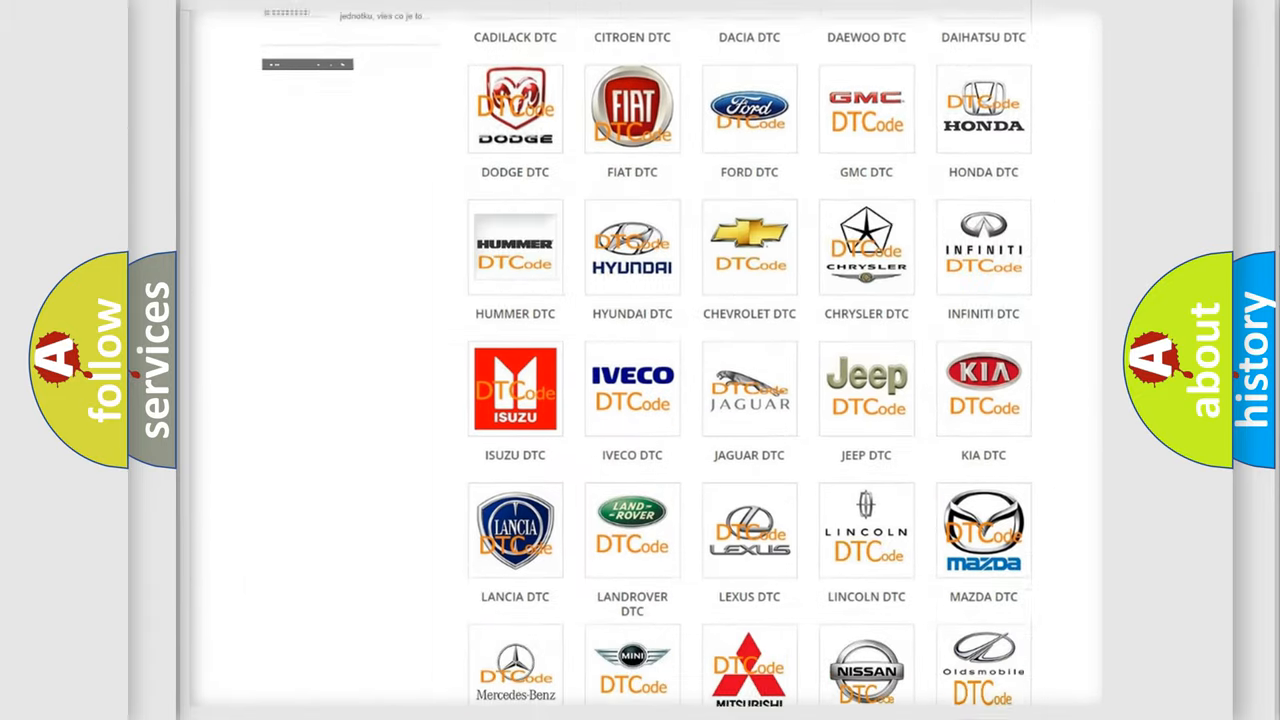
{"action": "scroll", "scroll_direction": "down", "scroll_amount": 3}
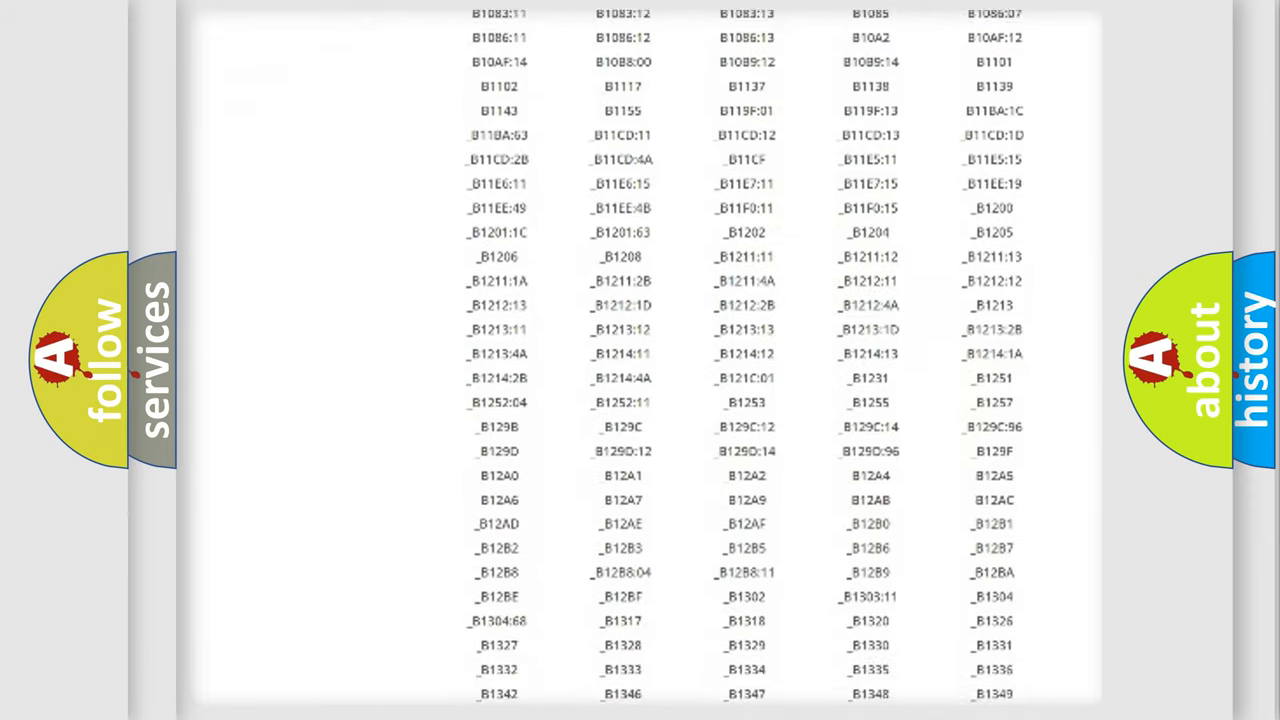
{"action": "scroll", "scroll_direction": "down", "scroll_amount": 3}
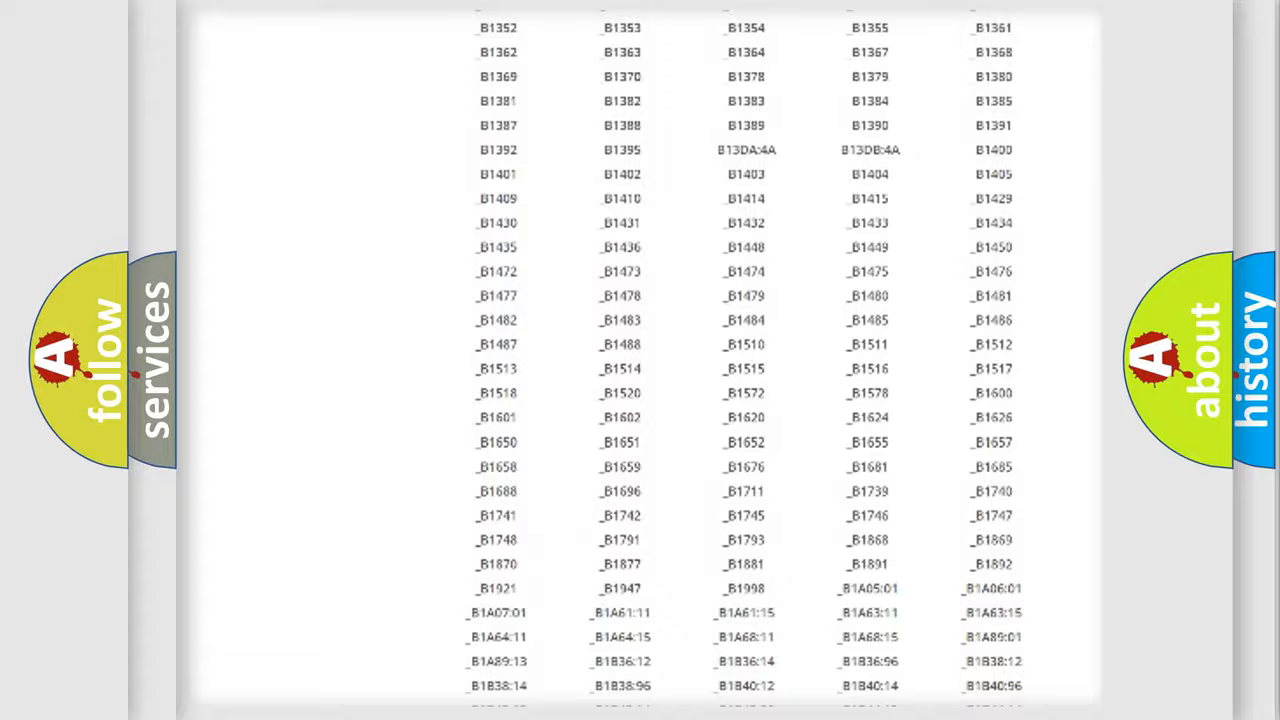